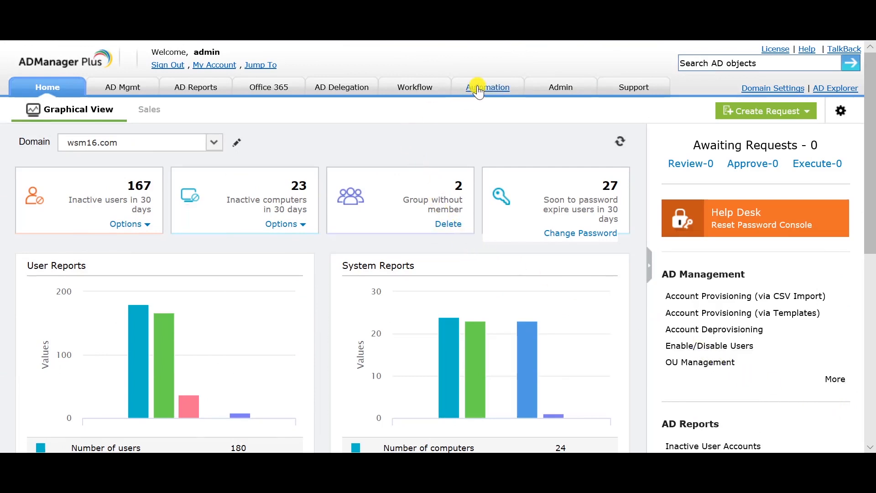
Step: Show the Automation Policy list with its four existing policies
click(485, 88)
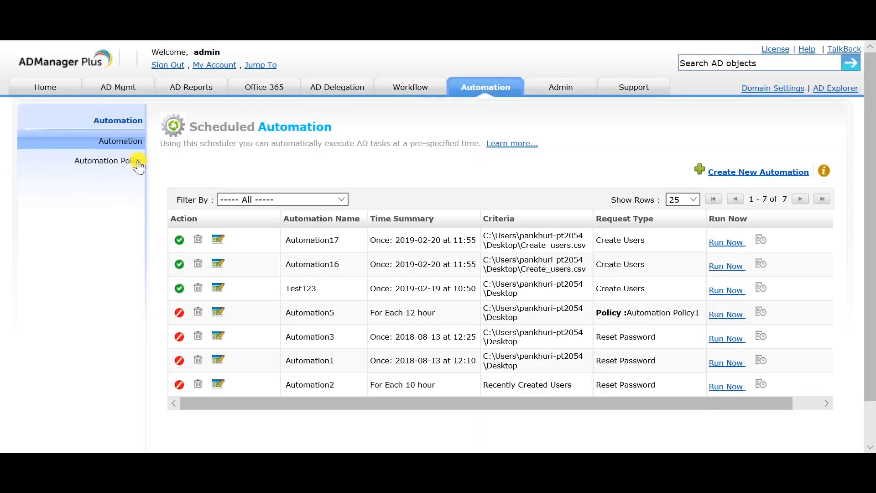
click(107, 161)
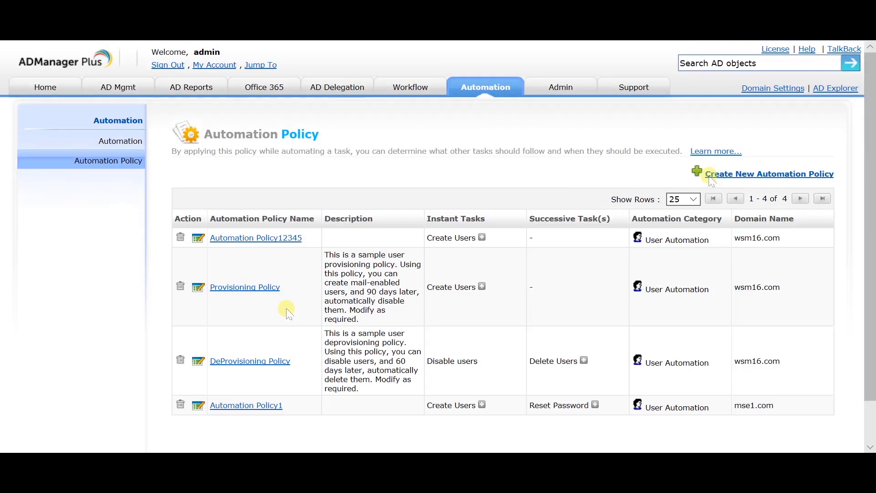
Step: Create Automation Policy18 with an instant Move Users task into the Temp container
click(768, 173)
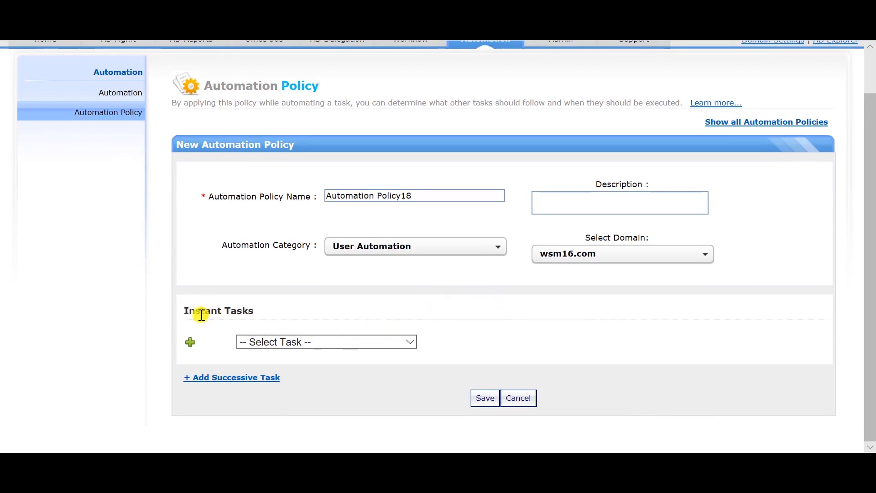
click(326, 343)
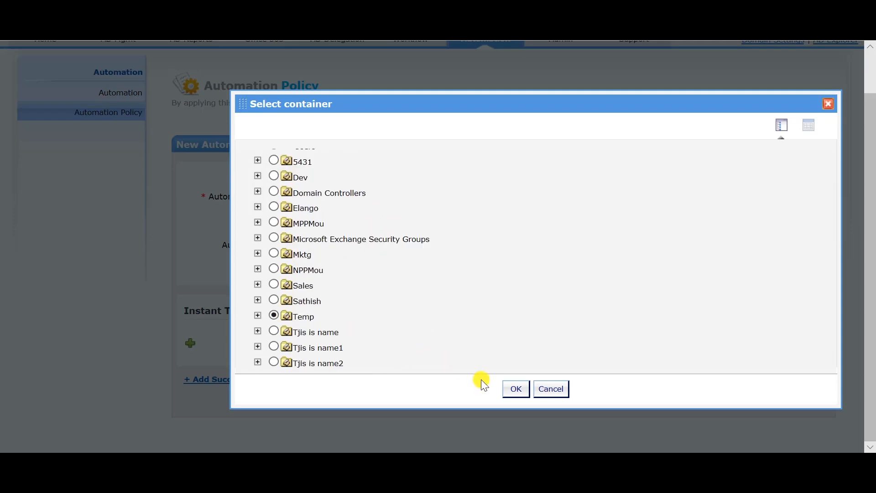
click(515, 388)
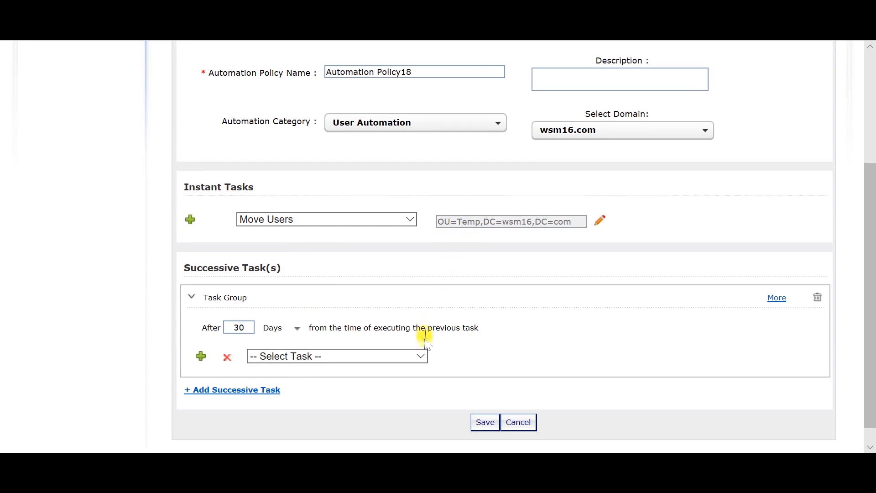
Step: Make the 30-day successive task remove users from groups, clearing all existing memberships
click(335, 356)
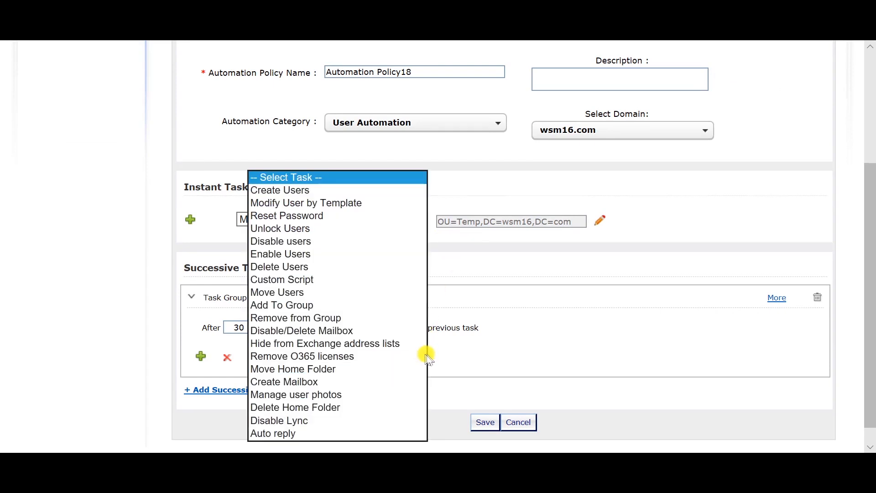
mouse_move(457, 347)
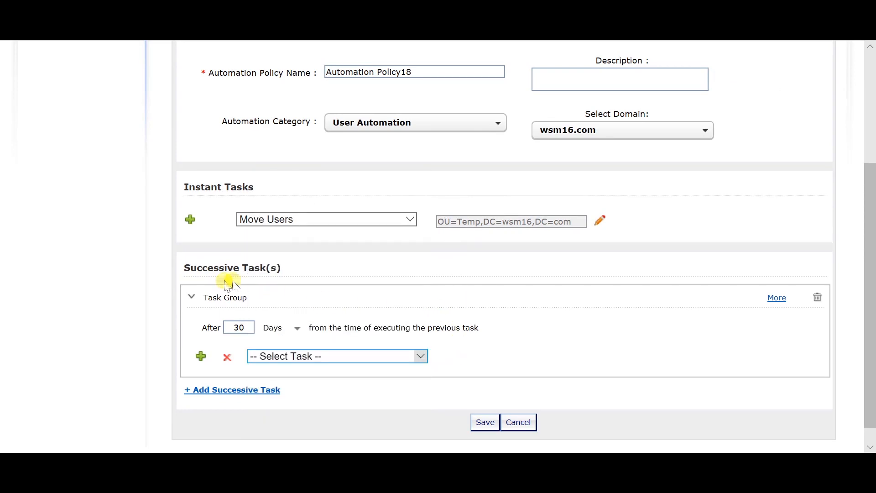
click(238, 327)
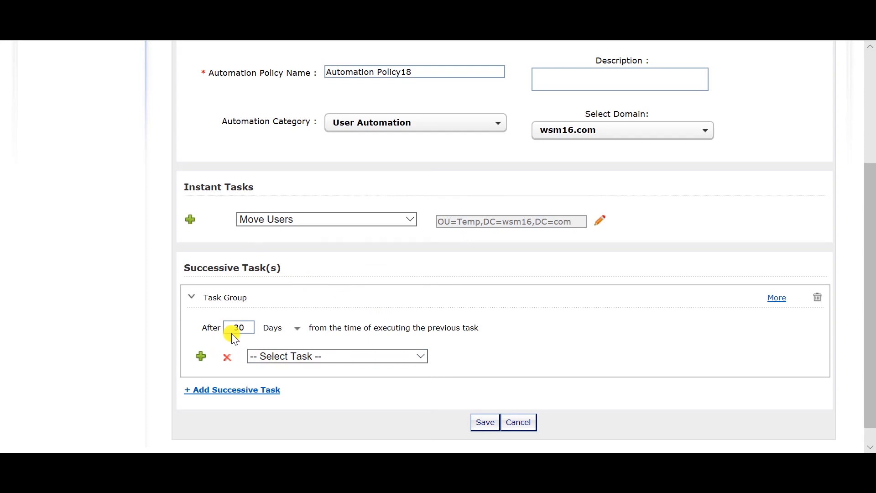
click(238, 327)
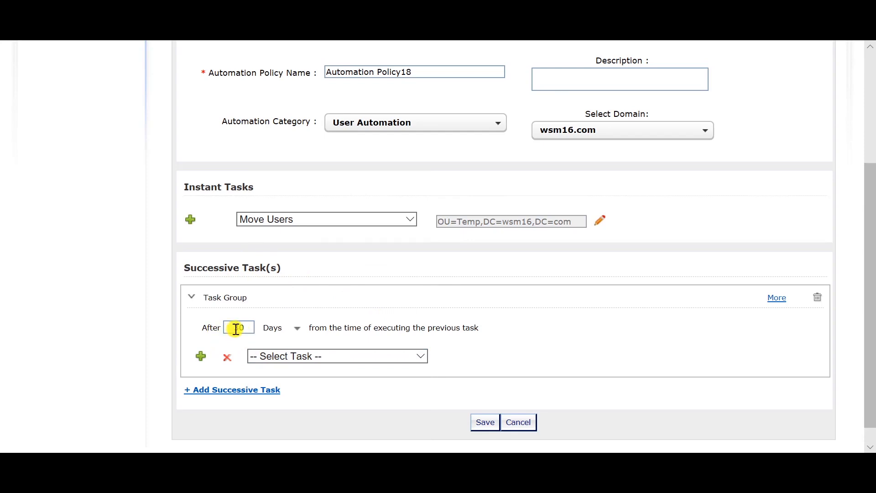
click(337, 356)
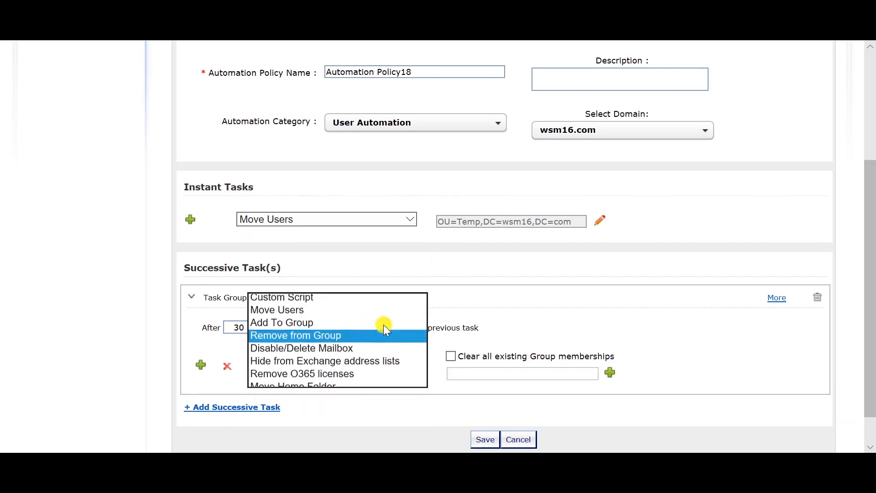
click(295, 335)
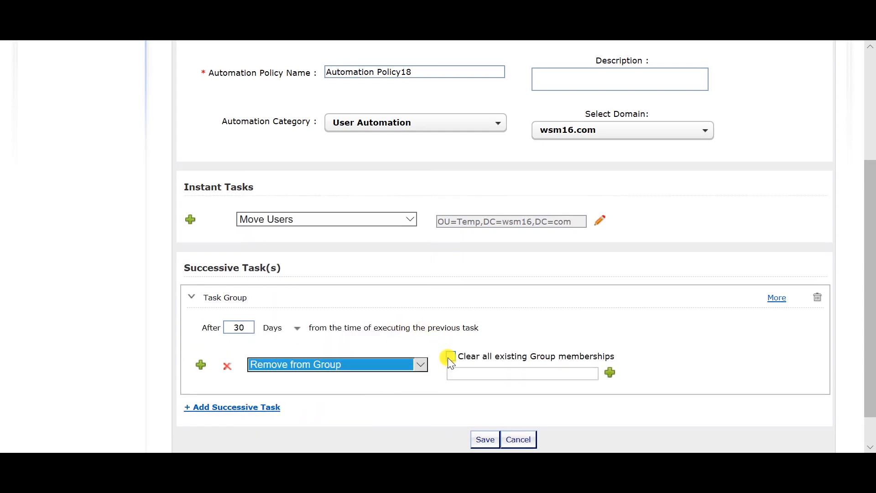
click(450, 356)
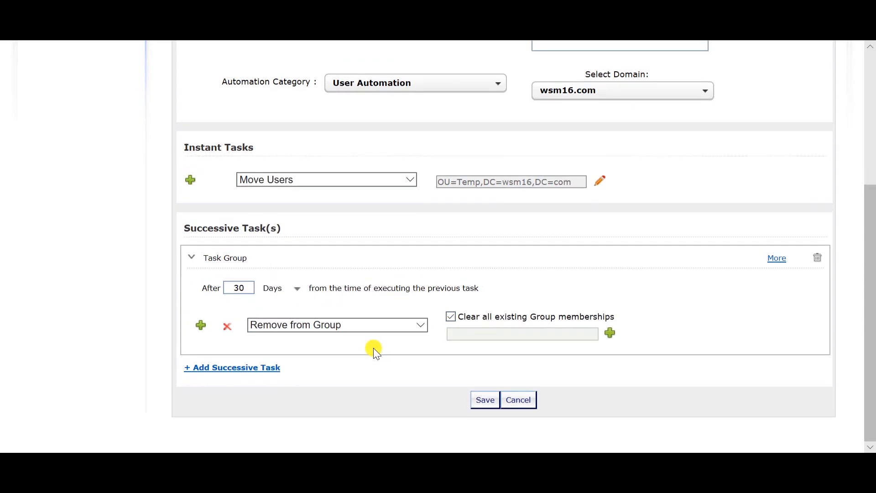
Step: Enable regenerating the report before the task and add a second successive task group
click(775, 257)
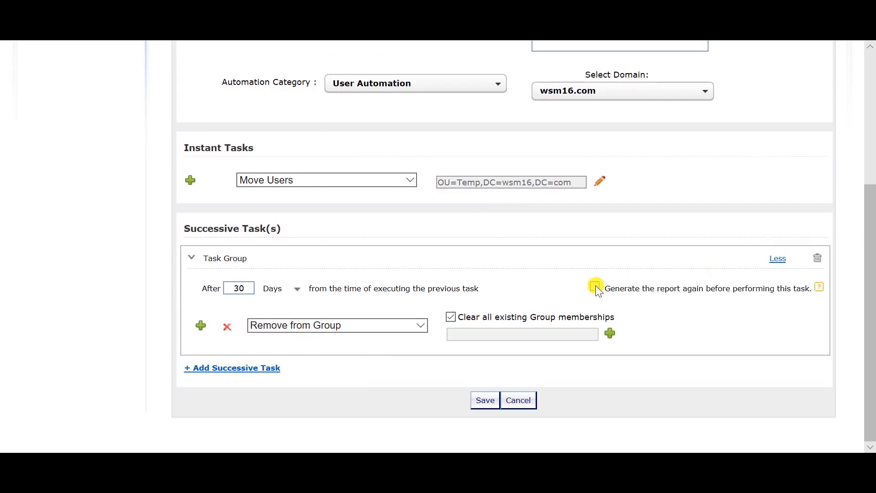
click(594, 288)
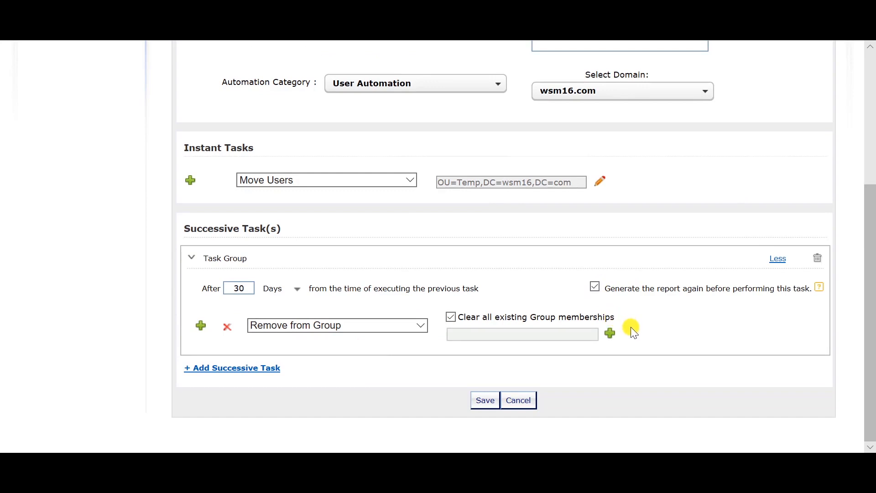
click(230, 367)
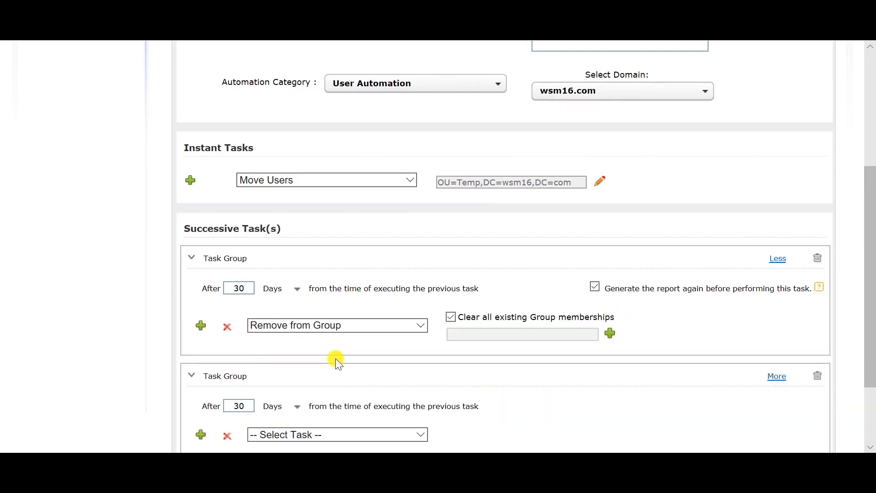
Step: Make the second successive task group disable users
scroll(down, 3)
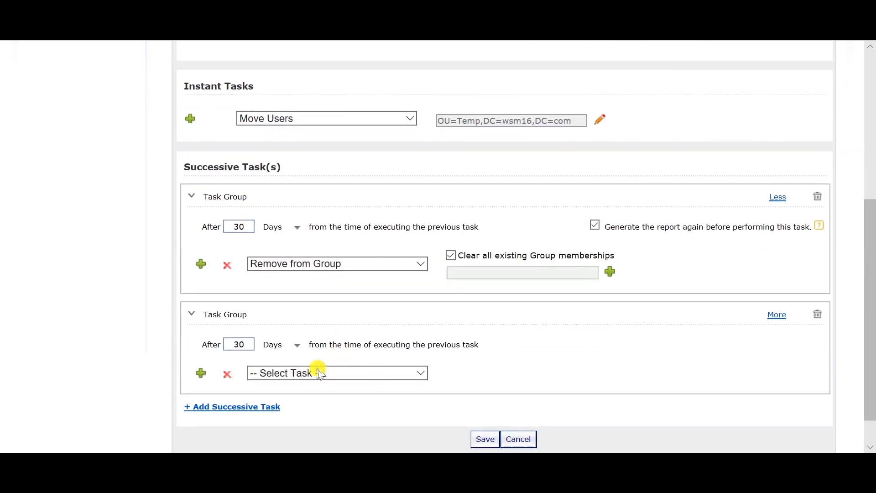
click(335, 372)
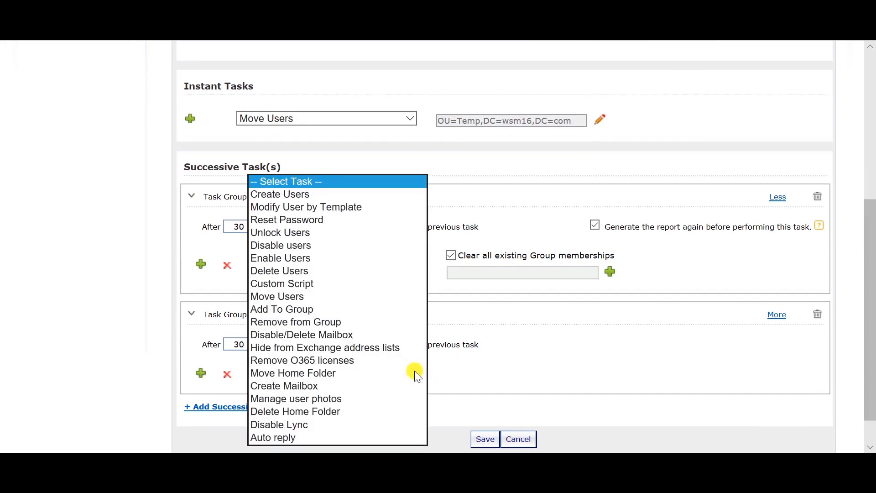
mouse_move(280, 245)
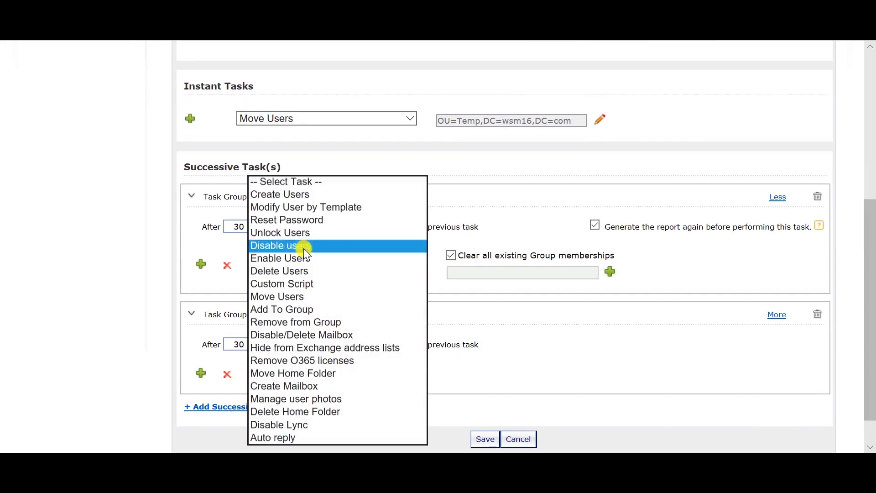
click(273, 245)
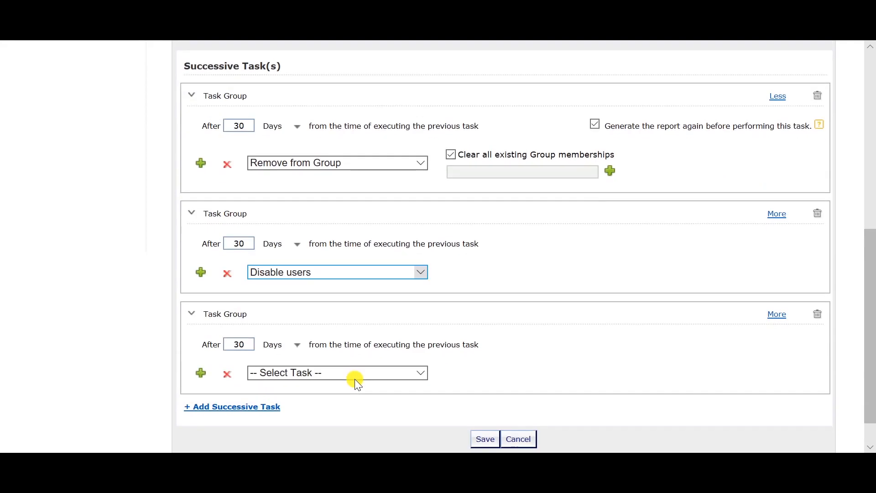
click(337, 373)
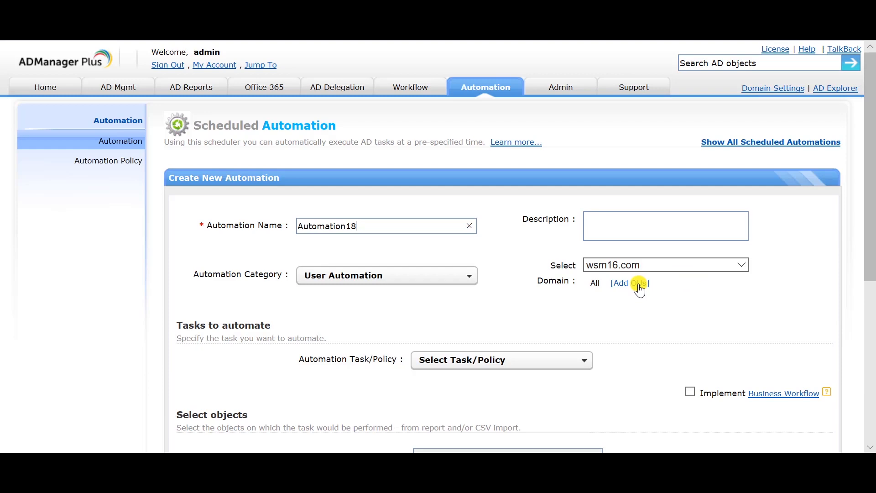
Step: Target the Sales OU in wsm16.com and choose Automation Policy18 as the task
click(618, 283)
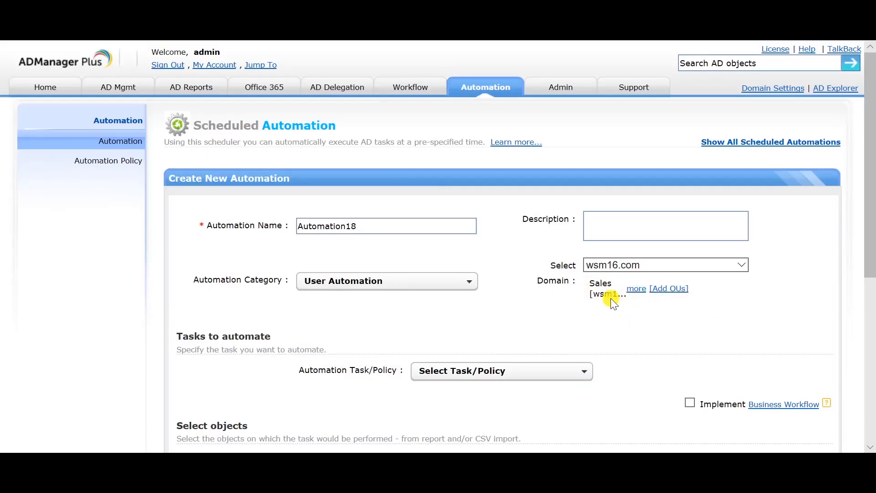
click(501, 371)
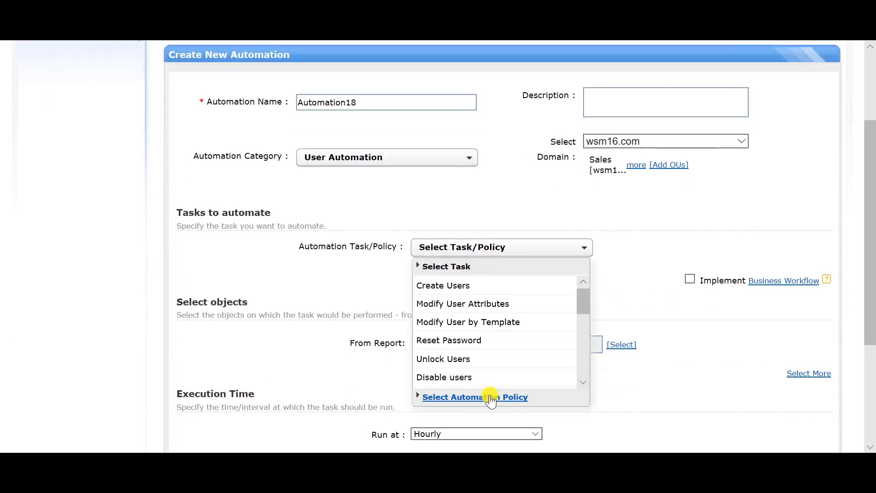
click(474, 396)
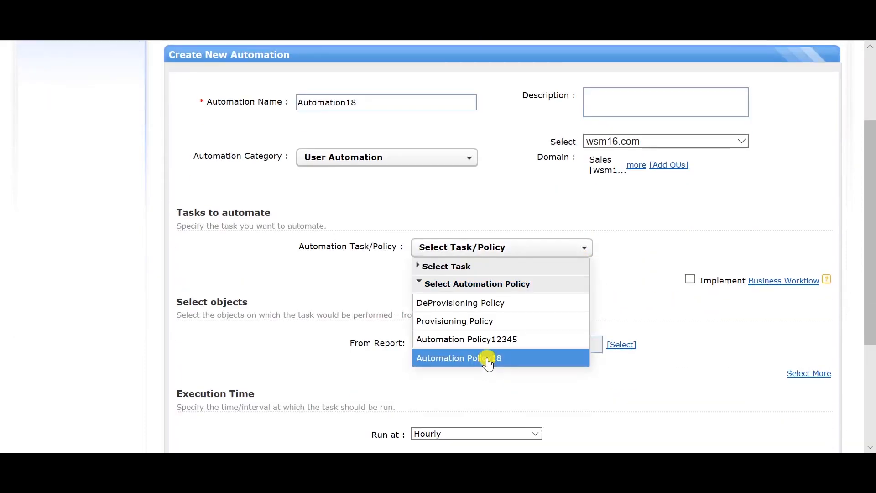
click(457, 357)
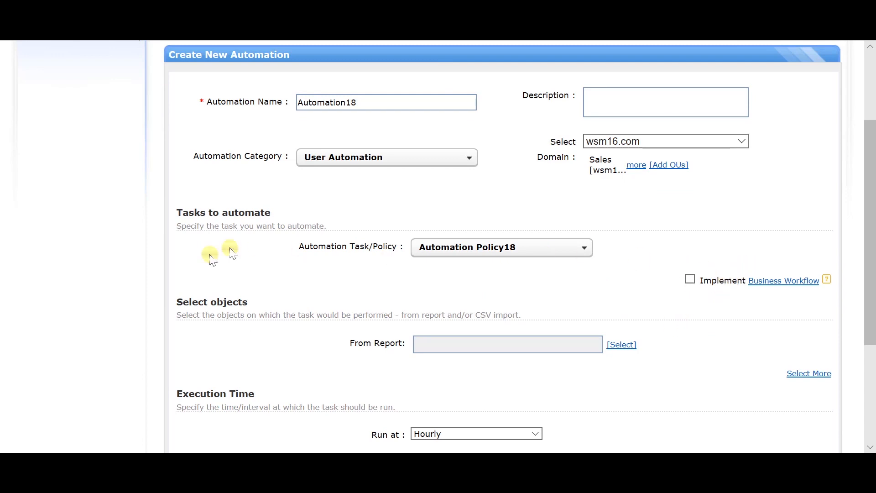
mouse_move(497, 294)
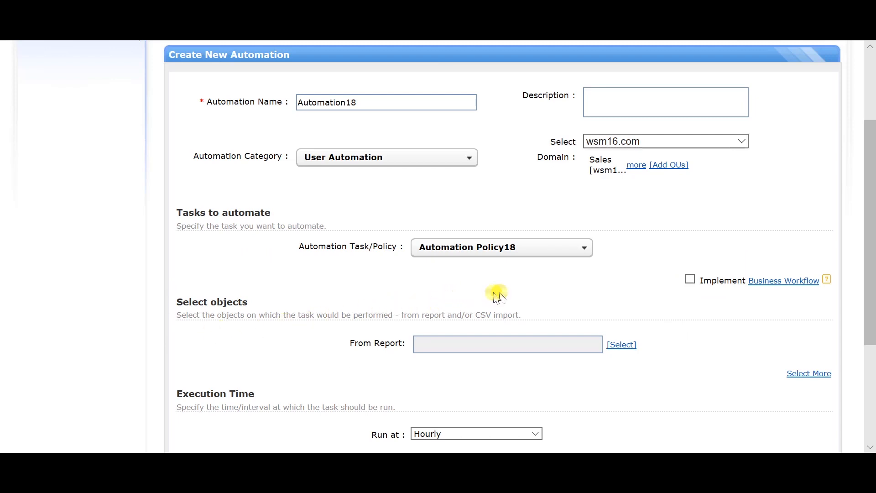
mouse_move(382, 351)
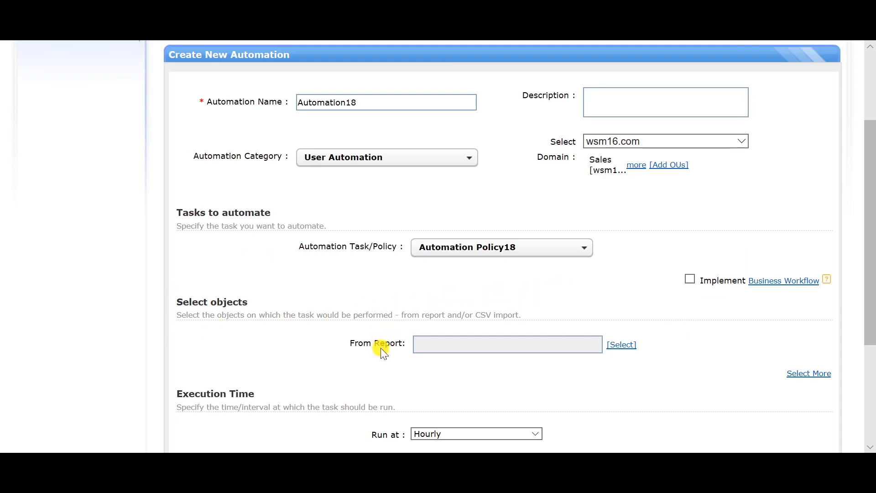
mouse_move(624, 337)
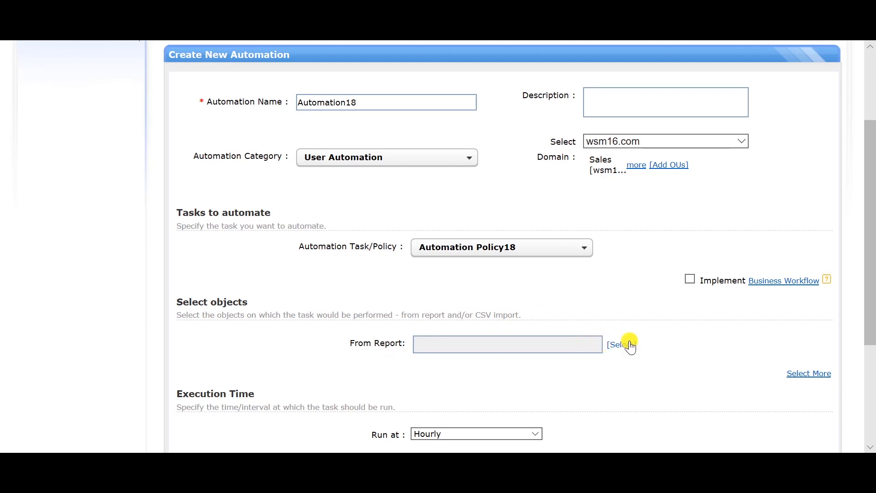
Step: Use the Inactive Users logon report over 30 days as the object source
click(618, 343)
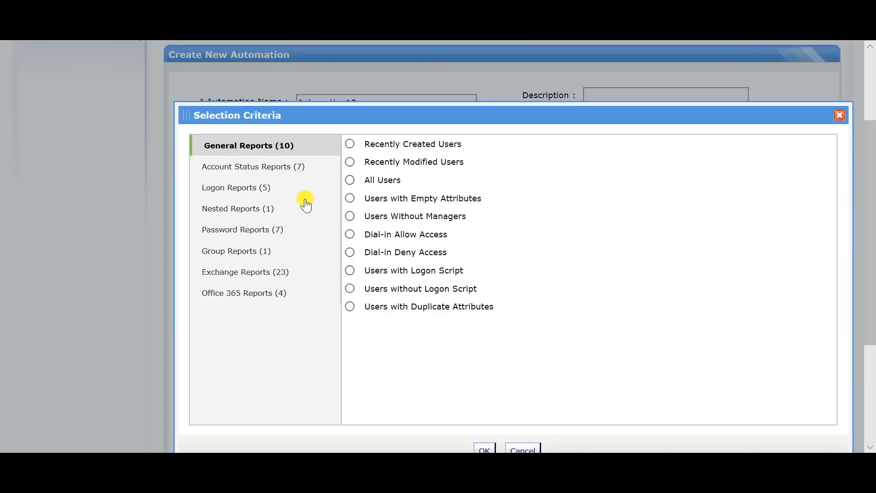
click(236, 187)
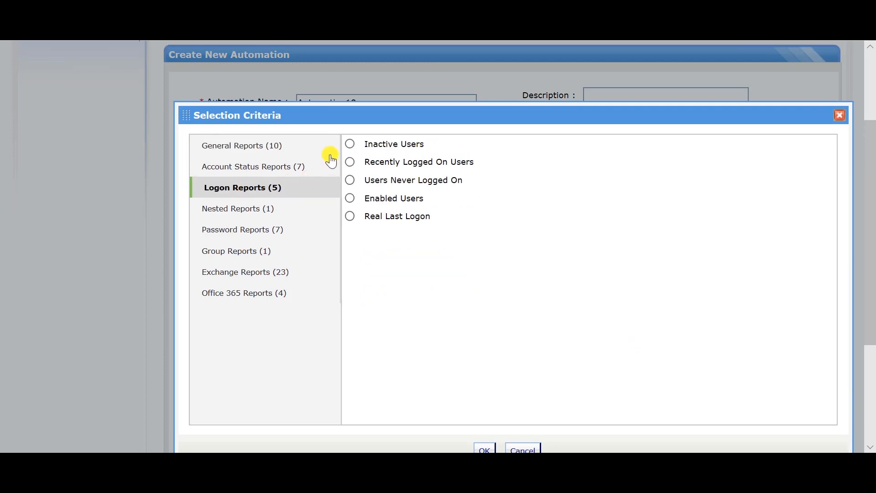
click(349, 144)
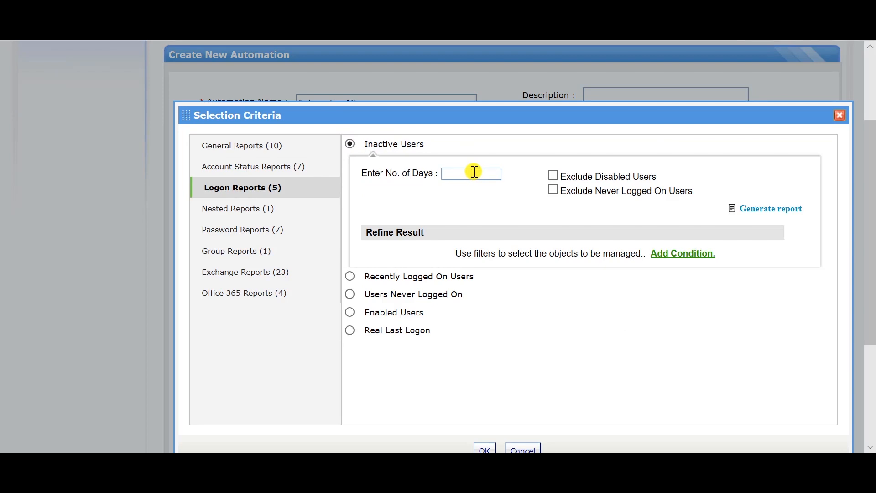
text(30)
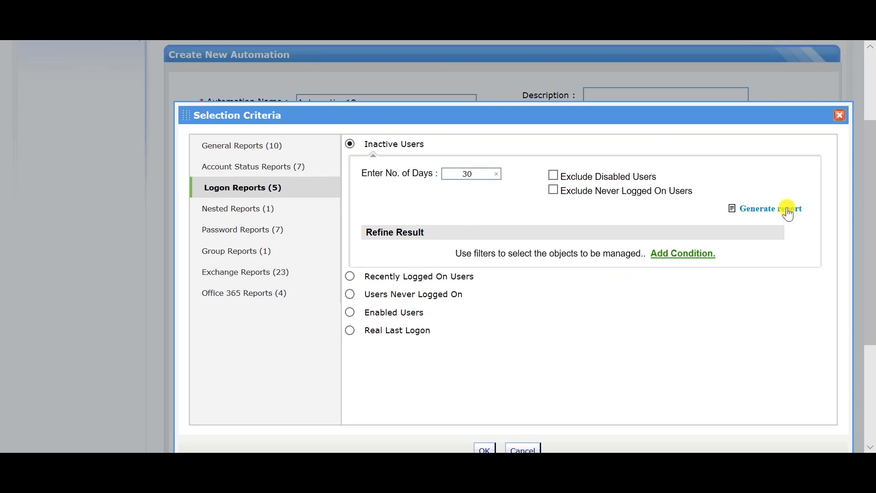
click(770, 208)
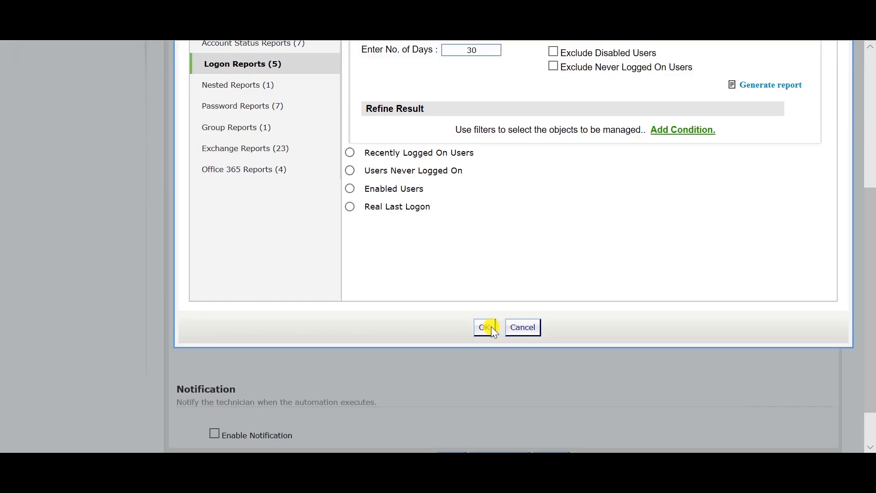
click(483, 327)
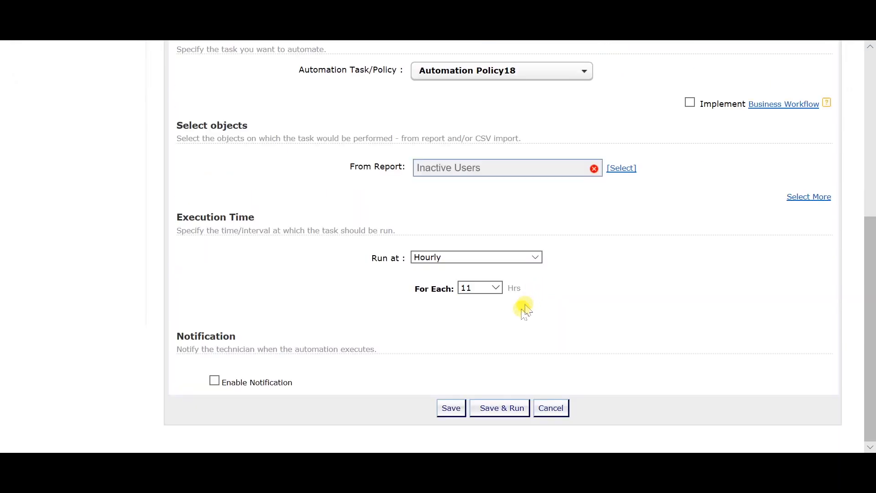
mouse_move(421, 321)
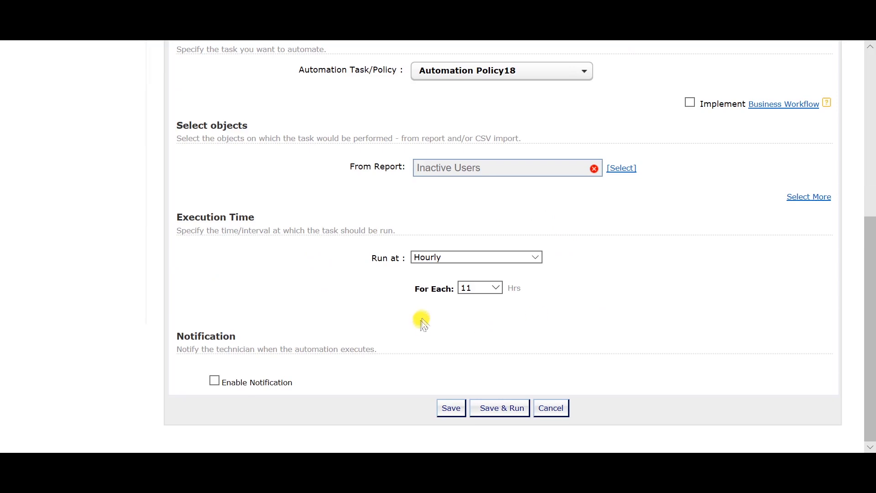
Step: Set a custom run-once schedule starting 2019-02-20 at 11:55
click(475, 257)
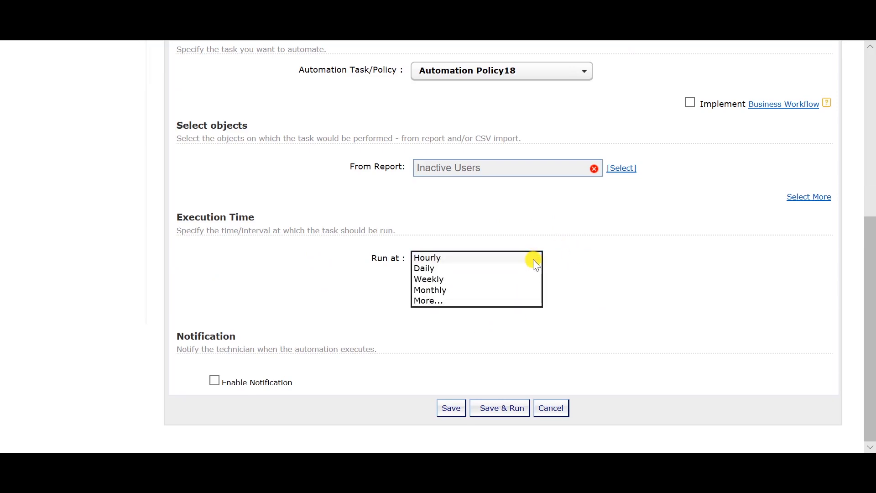
click(426, 257)
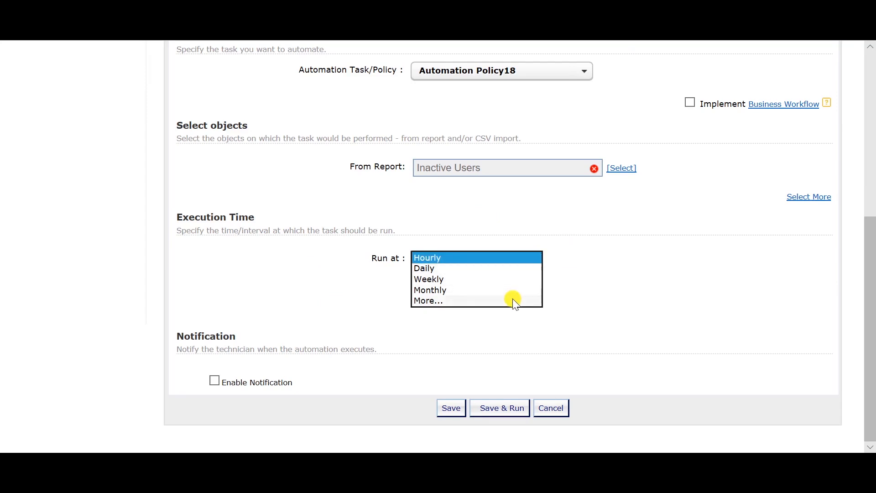
click(429, 300)
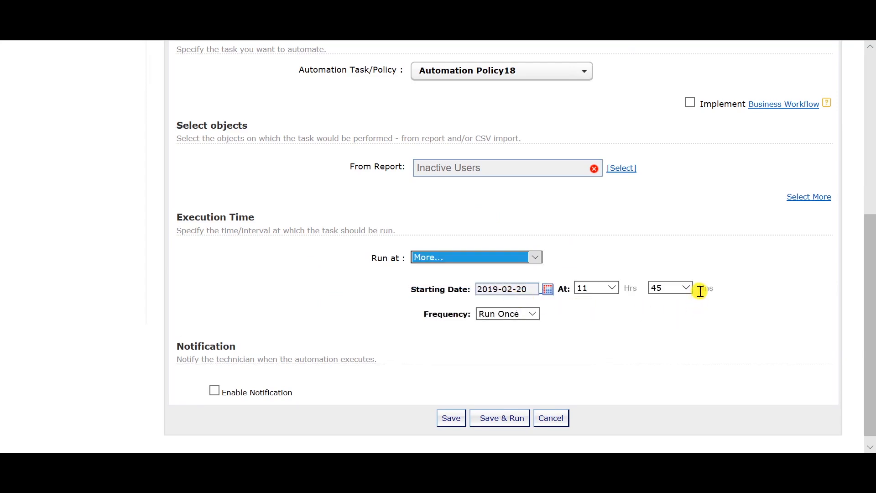
click(669, 287)
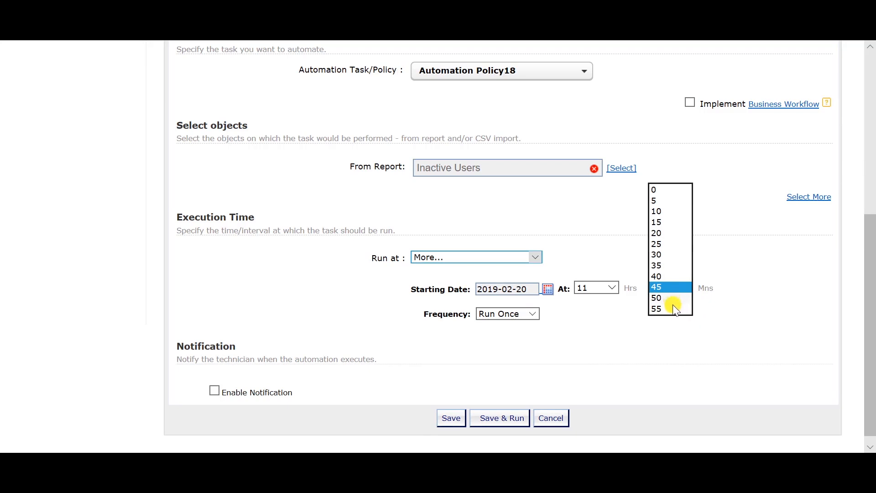
click(656, 309)
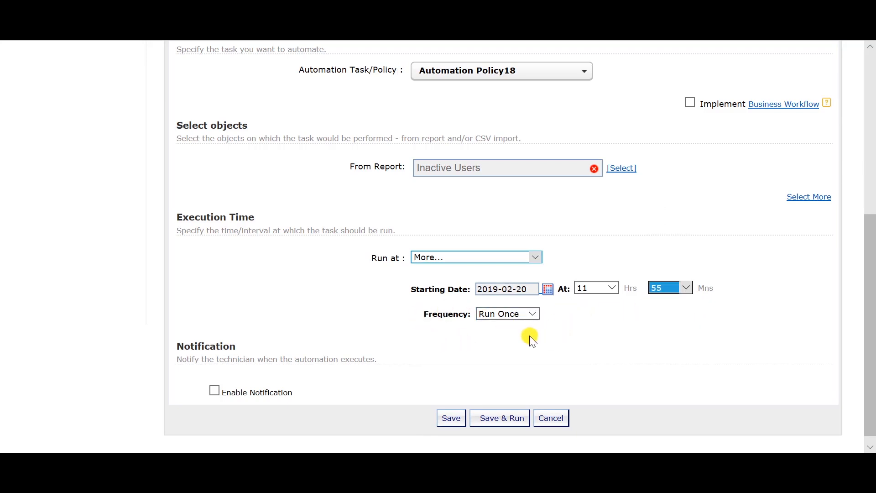
scroll(down, 3)
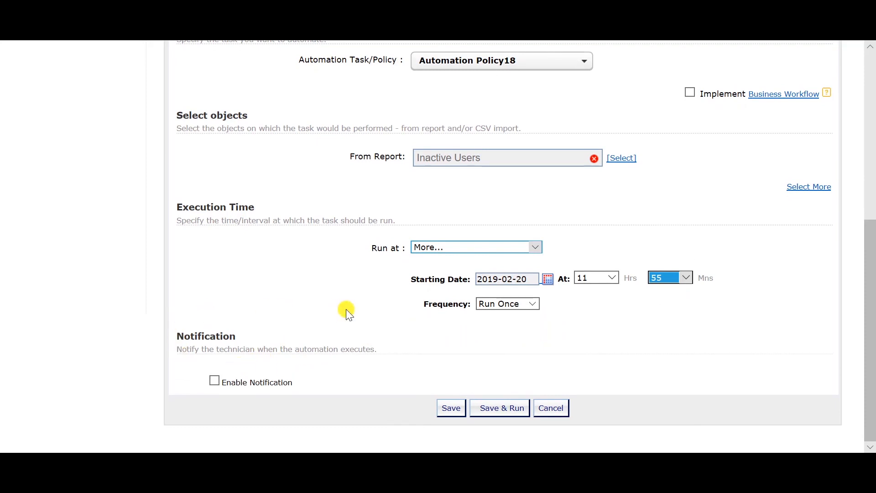
mouse_move(287, 374)
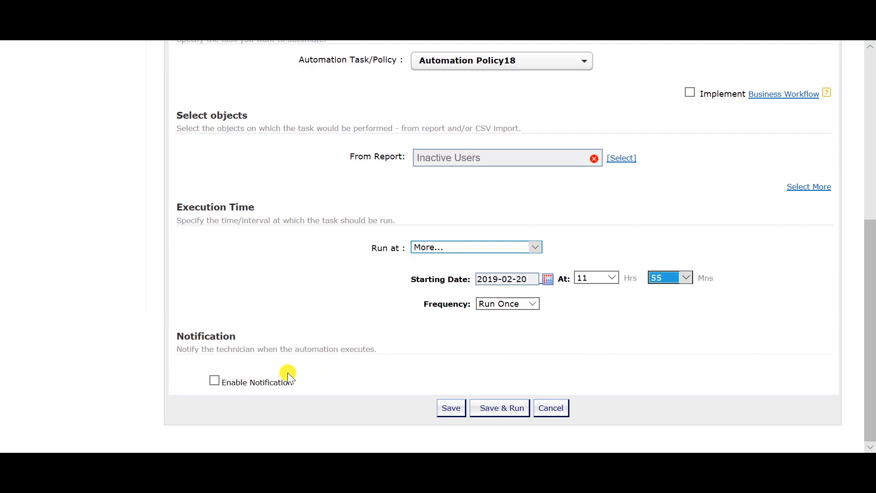
mouse_move(450, 407)
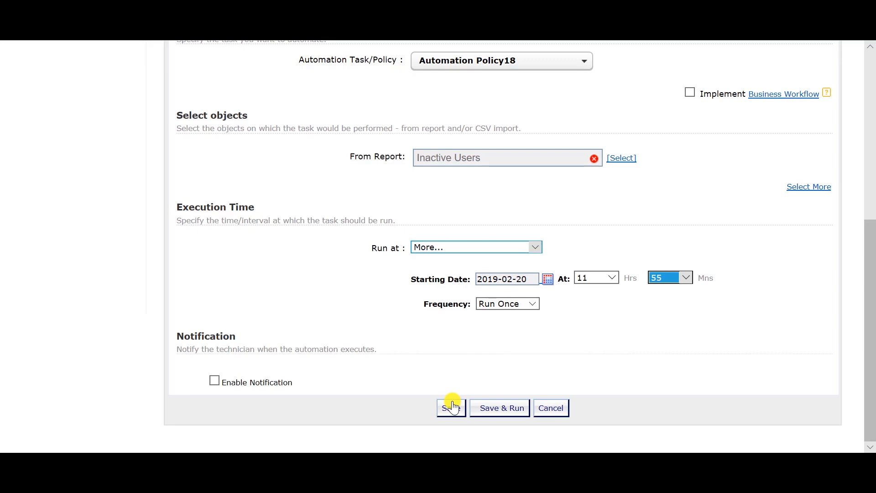
mouse_move(500, 407)
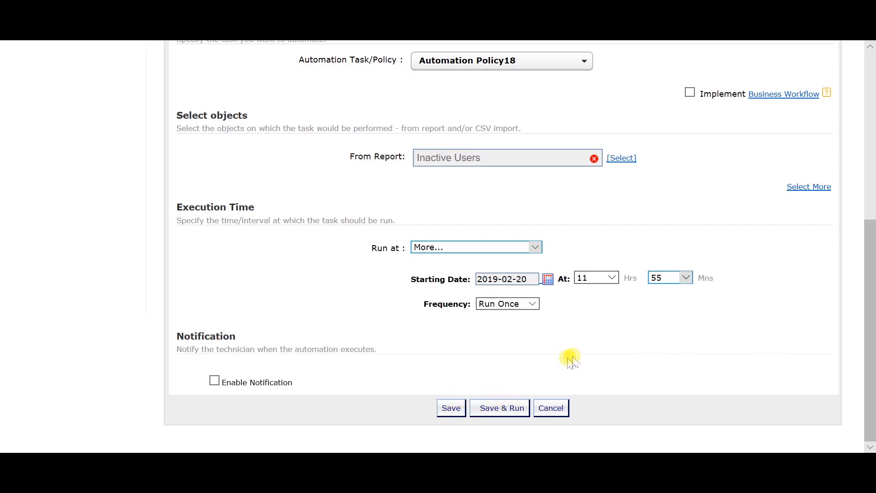
Step: Save Automation18 and view its execution history request 2403 details
click(451, 406)
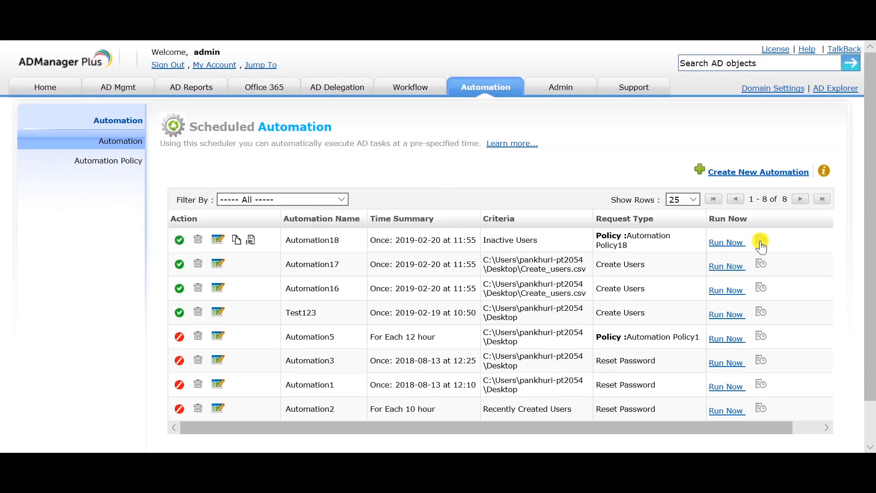
click(760, 240)
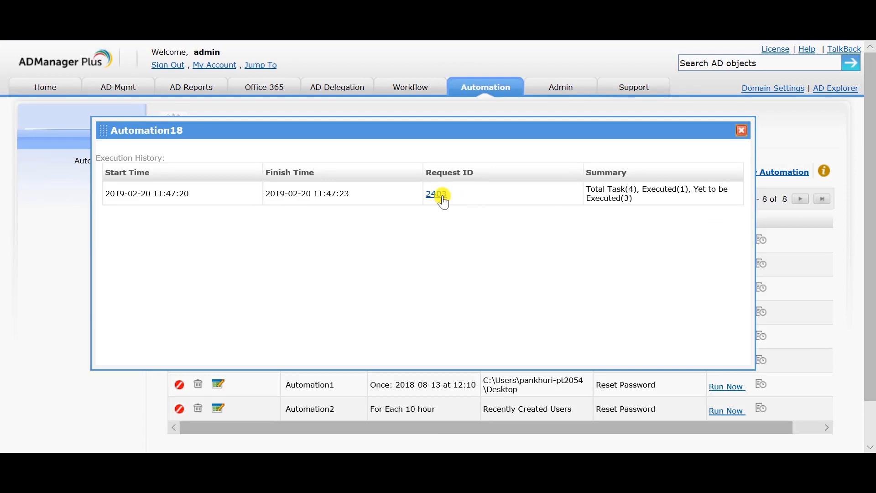
click(430, 193)
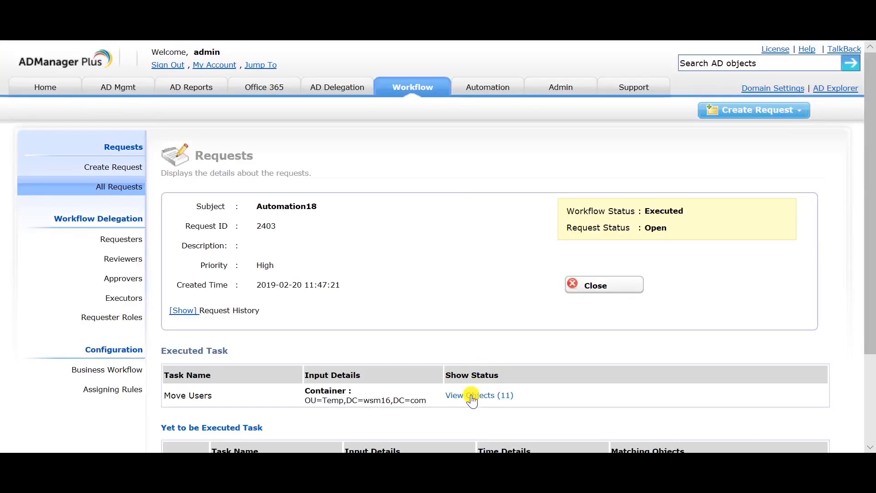
Step: List the 11 users moved to Temp, each marked Successfully Modified
click(473, 395)
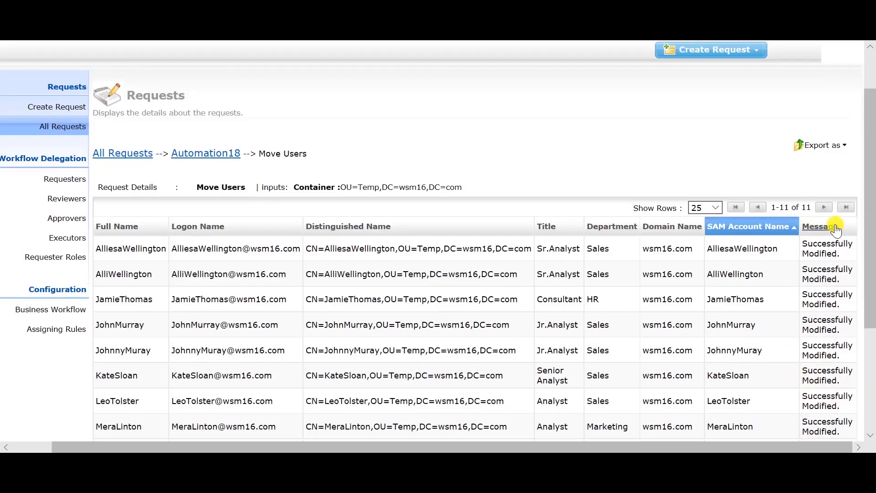
mouse_move(817, 226)
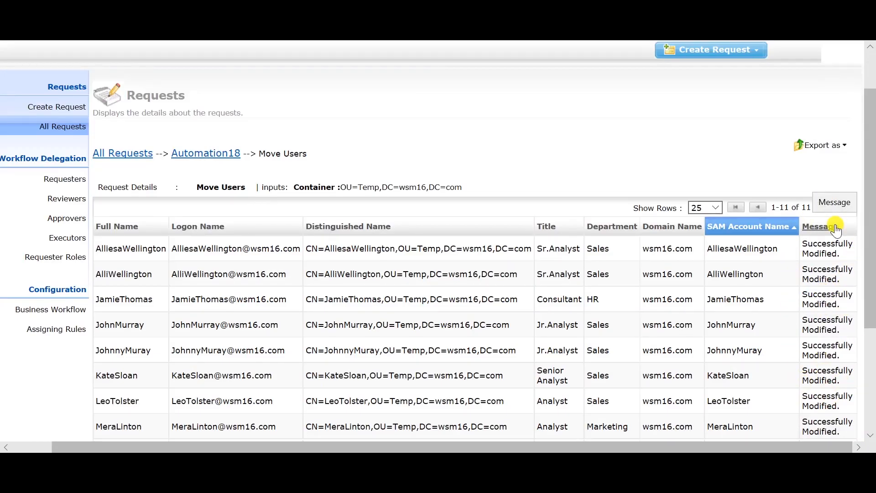